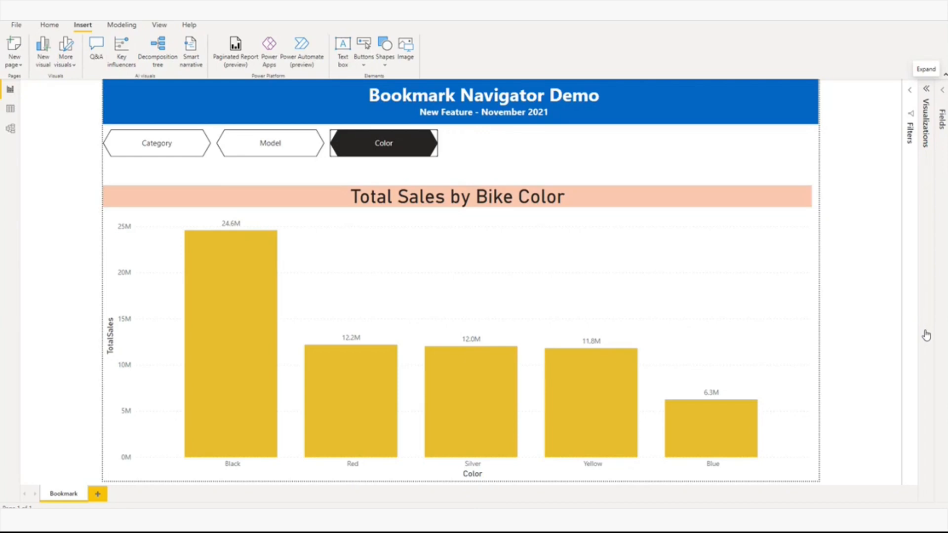
mouse_move(107, 119)
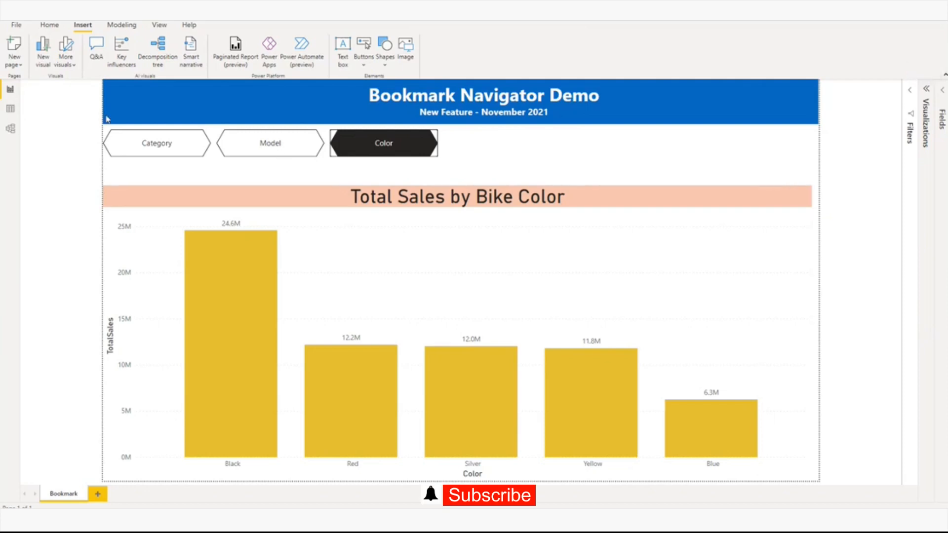
Place the Category, Model and Color sales charts on the report page.
click(157, 144)
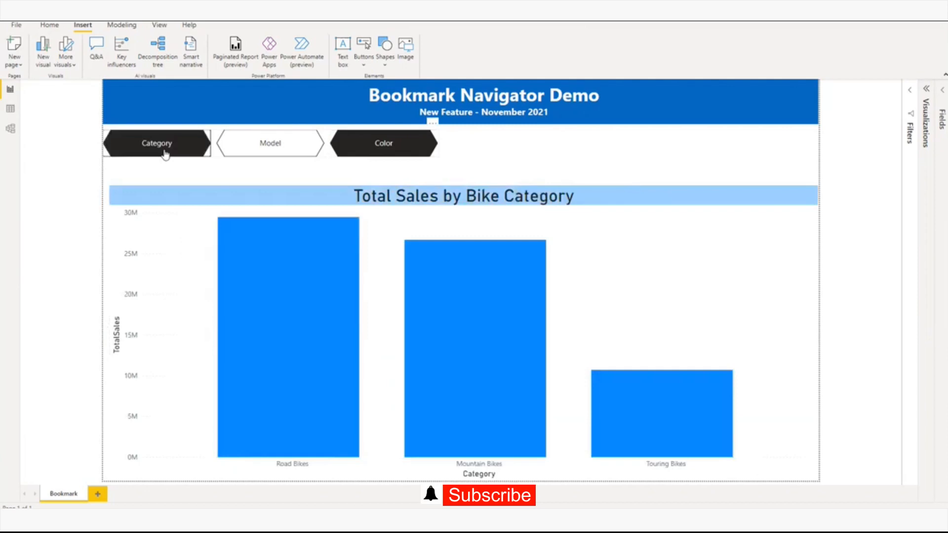
click(270, 144)
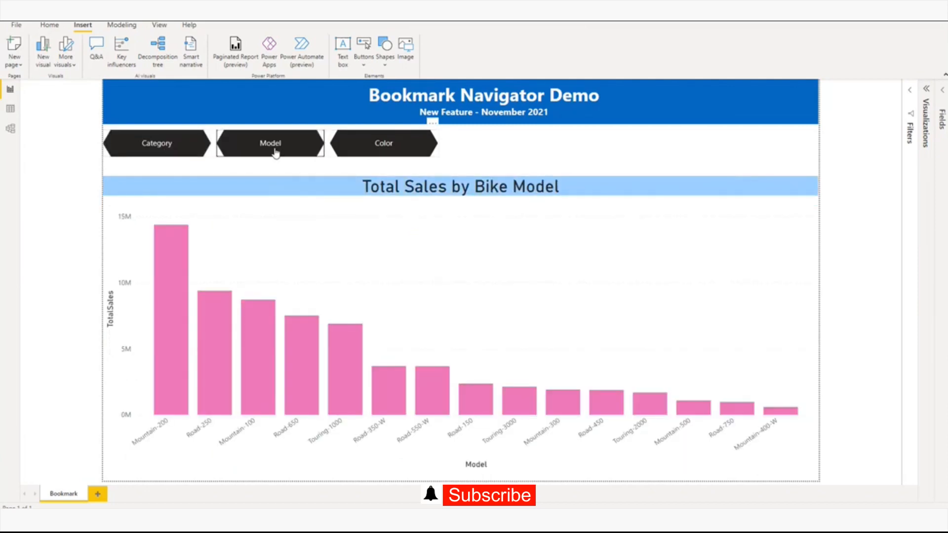
click(383, 143)
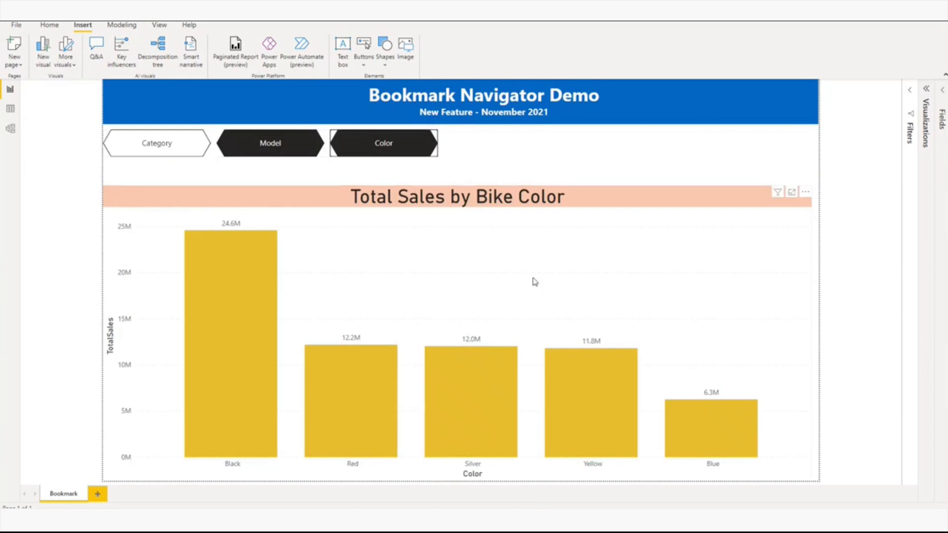
mouse_move(513, 275)
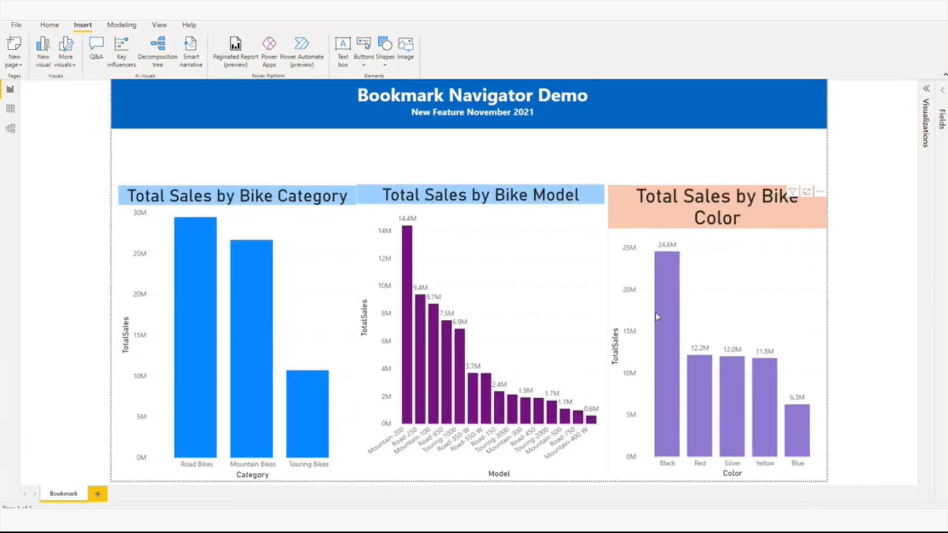
mouse_move(121, 25)
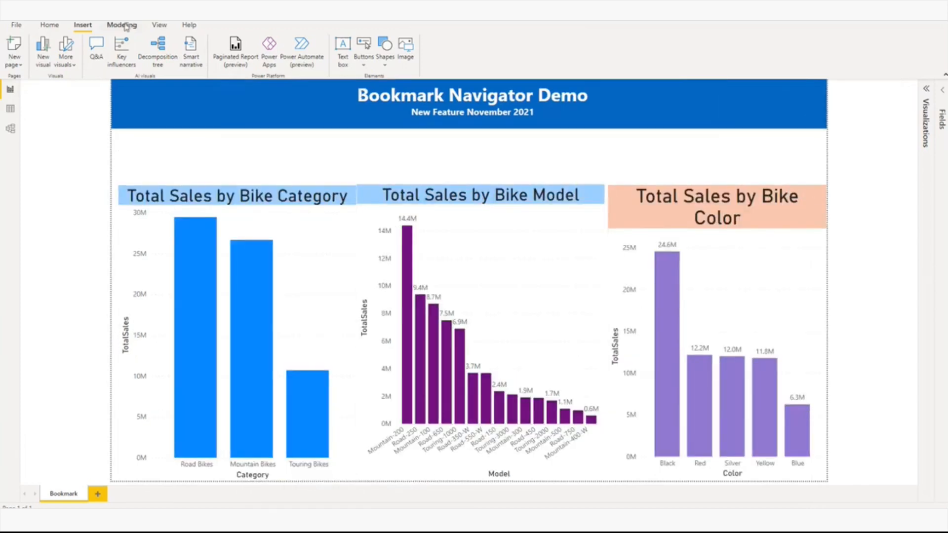
Show the Selection pane and hide the Total Sales by Bike Color and Model charts.
click(158, 24)
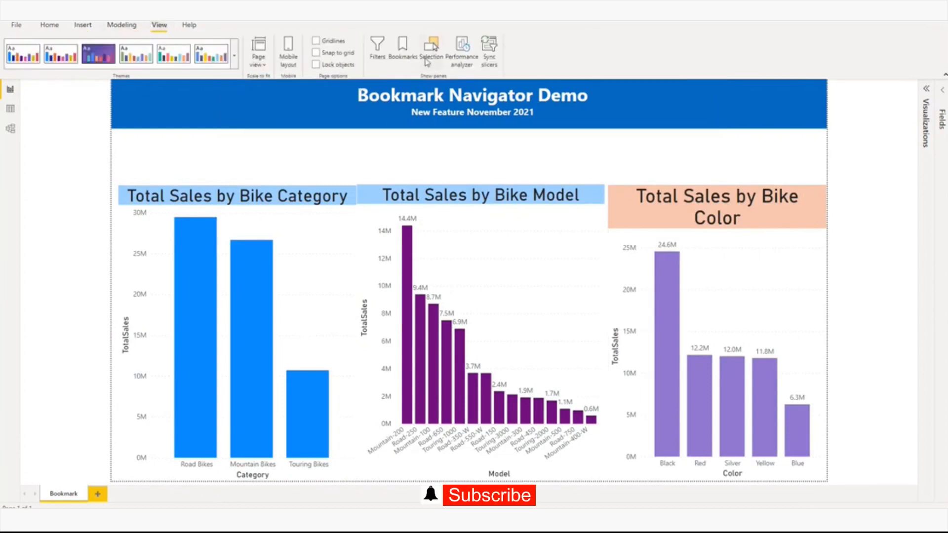
click(431, 47)
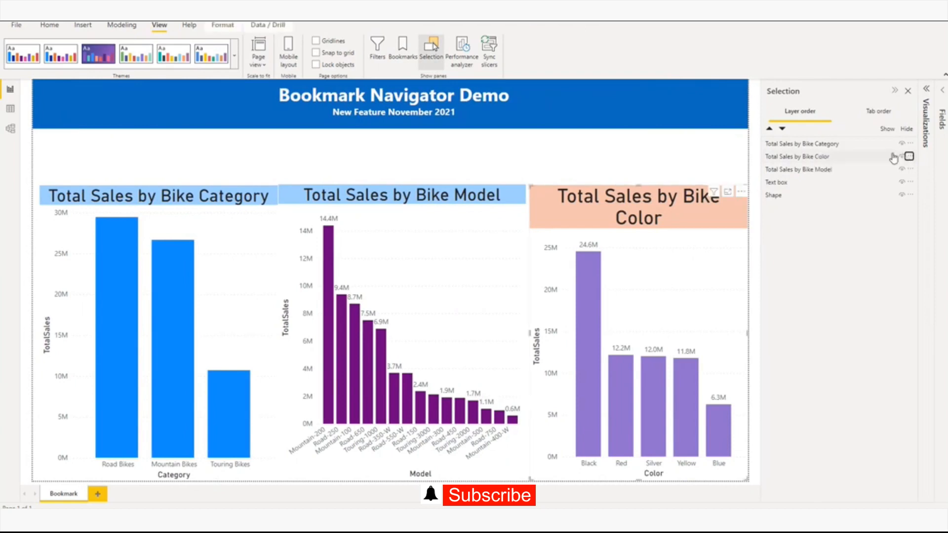
click(902, 157)
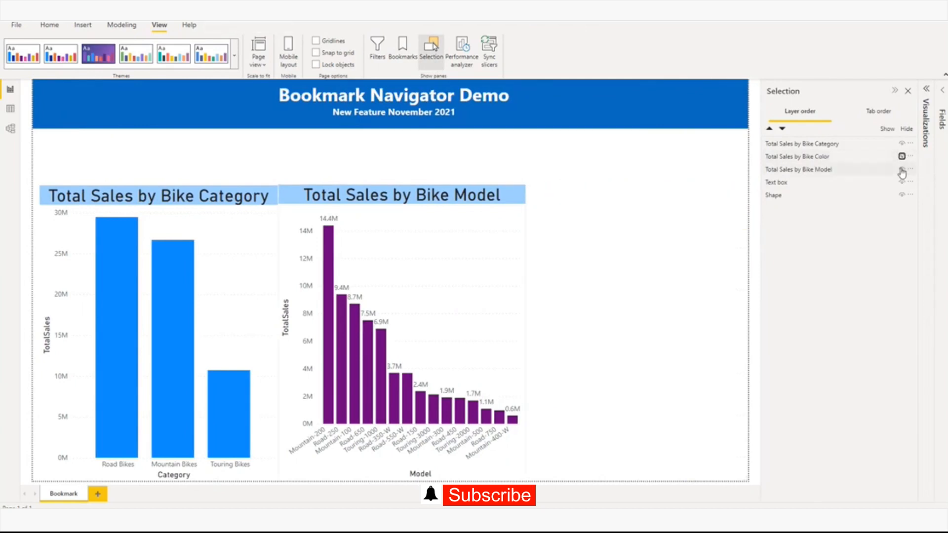
click(902, 169)
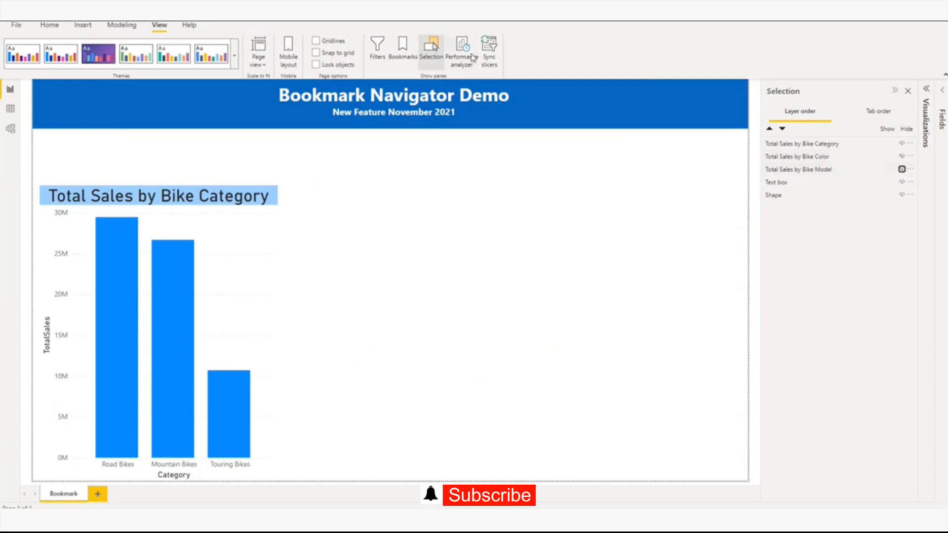
Add a bookmark of the Category-only view and name it Category.
click(403, 48)
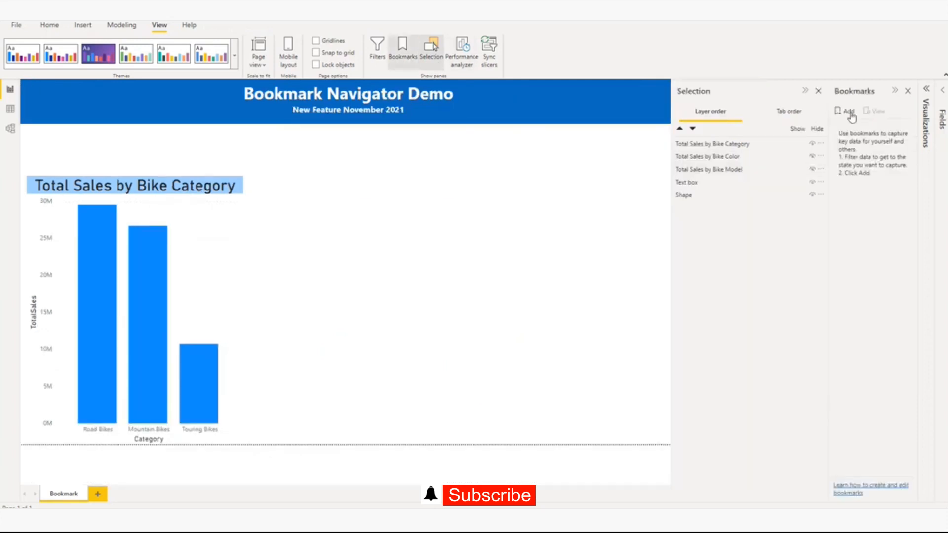
click(874, 110)
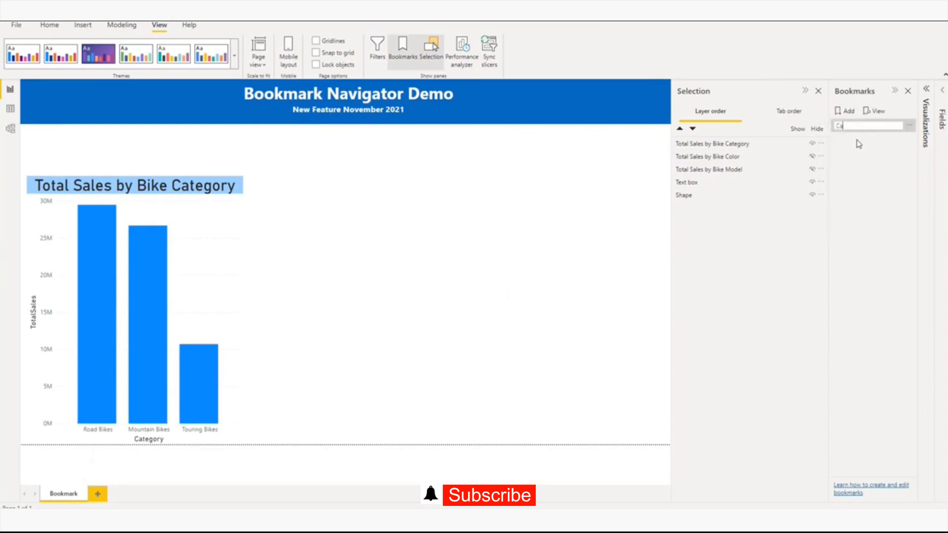
text(Category)
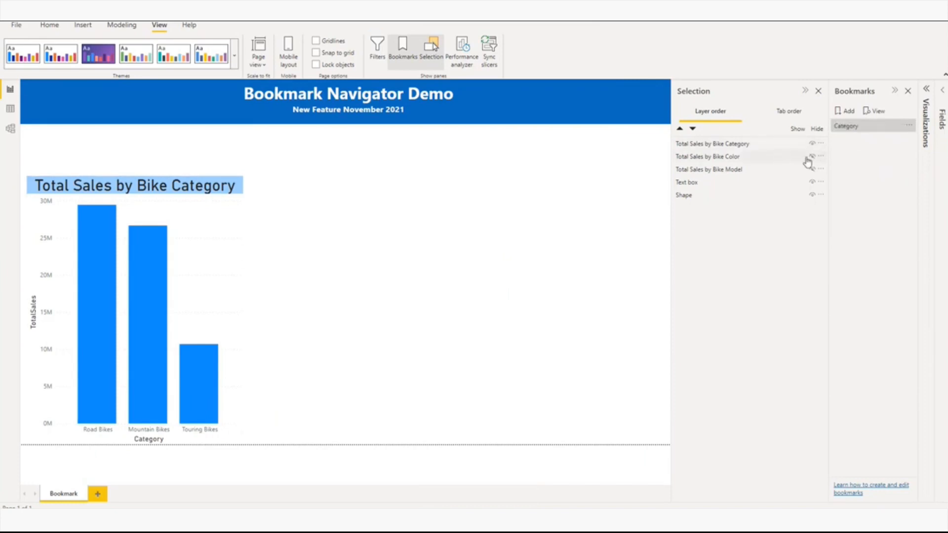
Unhide Color and Model, then hide Color and Category so only the Model chart shows.
click(812, 157)
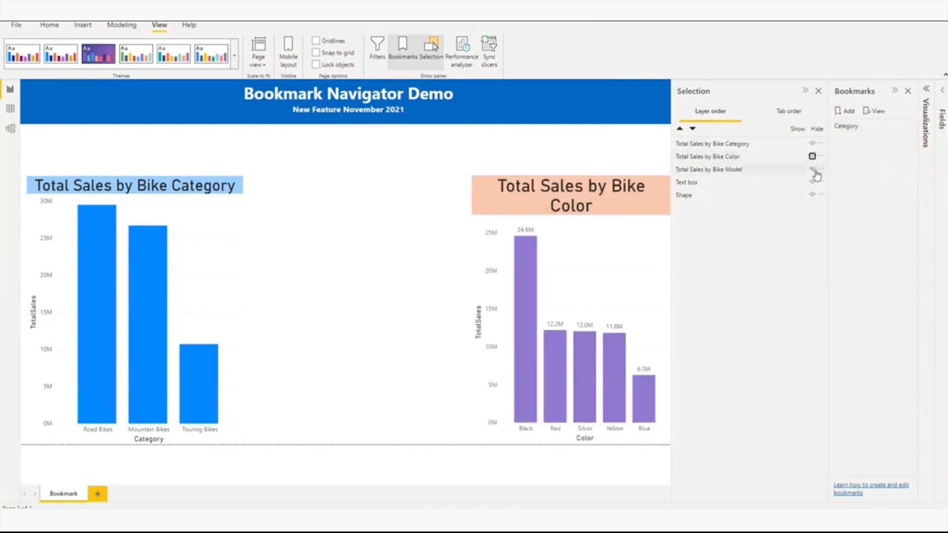
click(812, 169)
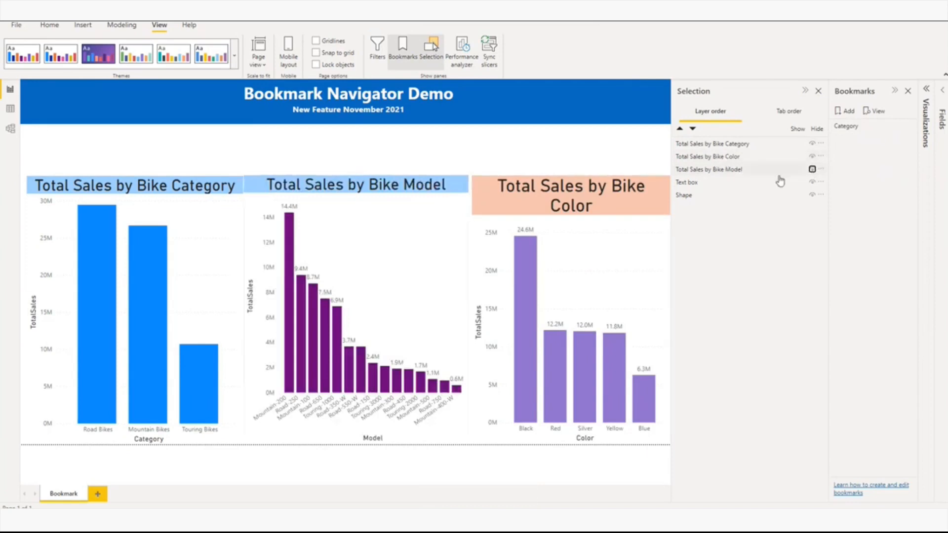
click(813, 157)
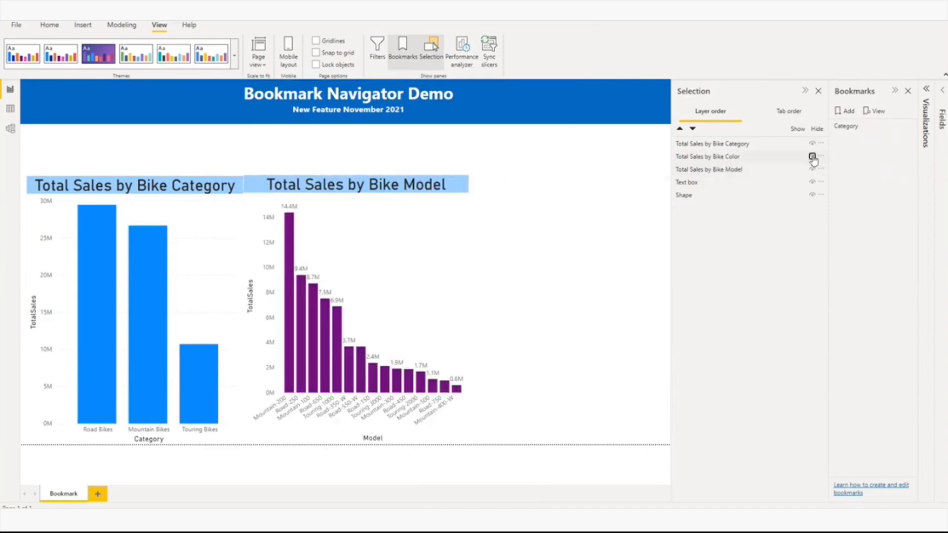
click(812, 143)
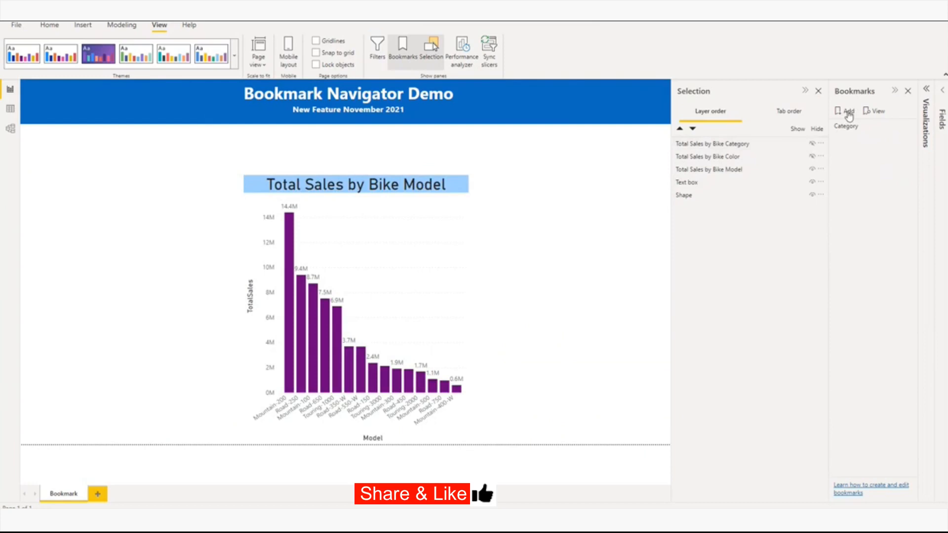
Add a bookmark of the Model-only view and rename it Model.
click(911, 145)
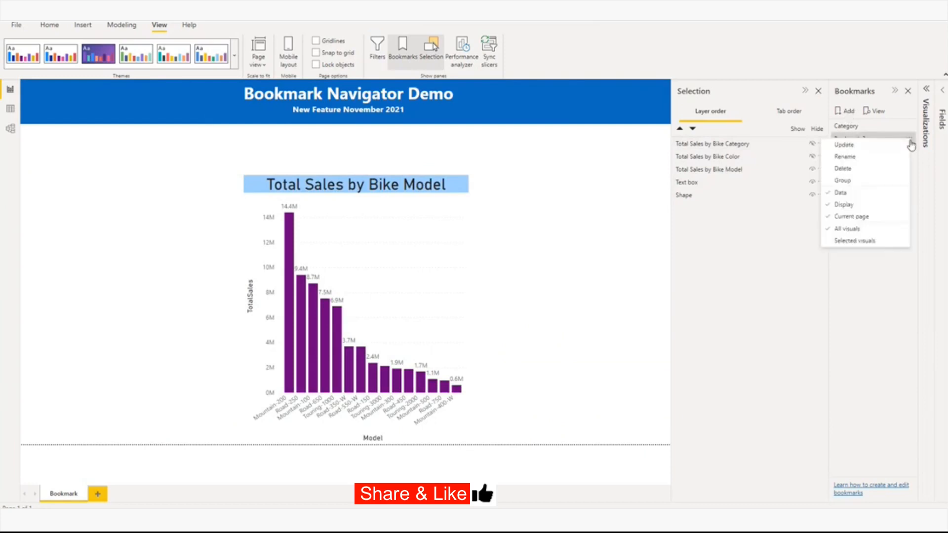
click(844, 157)
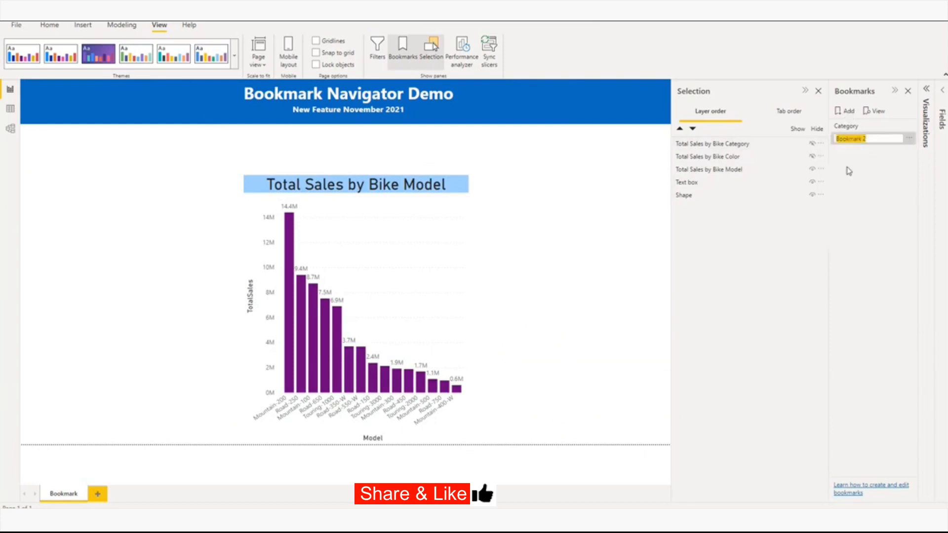
text(Model)
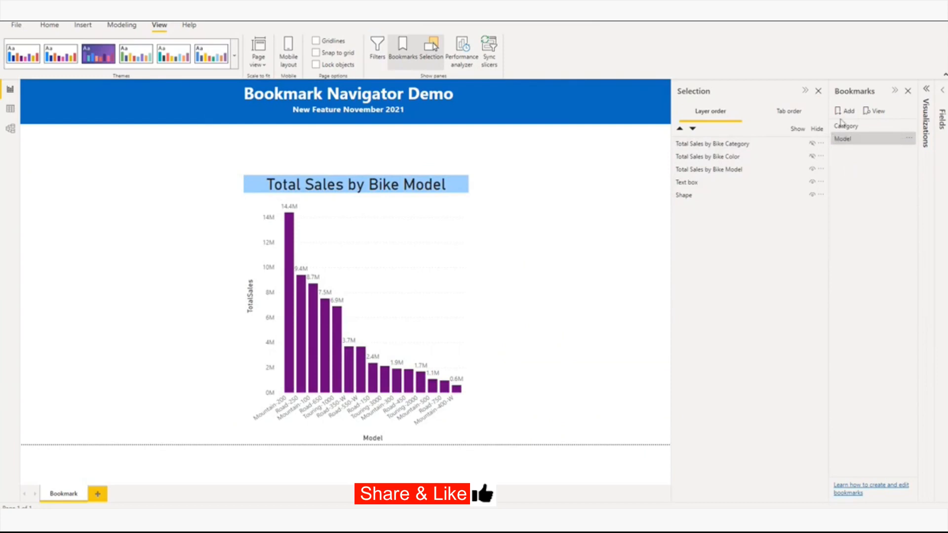
Unhide Category and Color, then hide Model so only the Color chart shows.
click(813, 143)
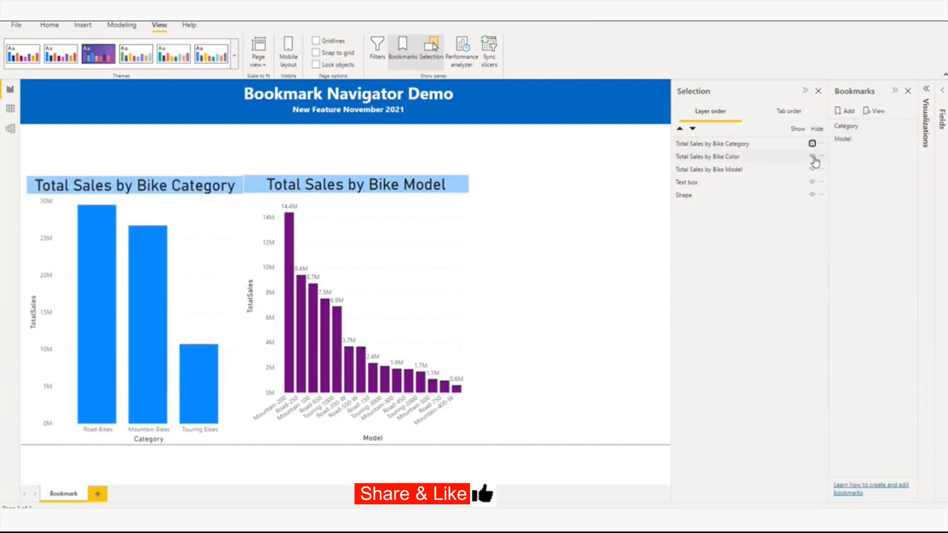
click(813, 157)
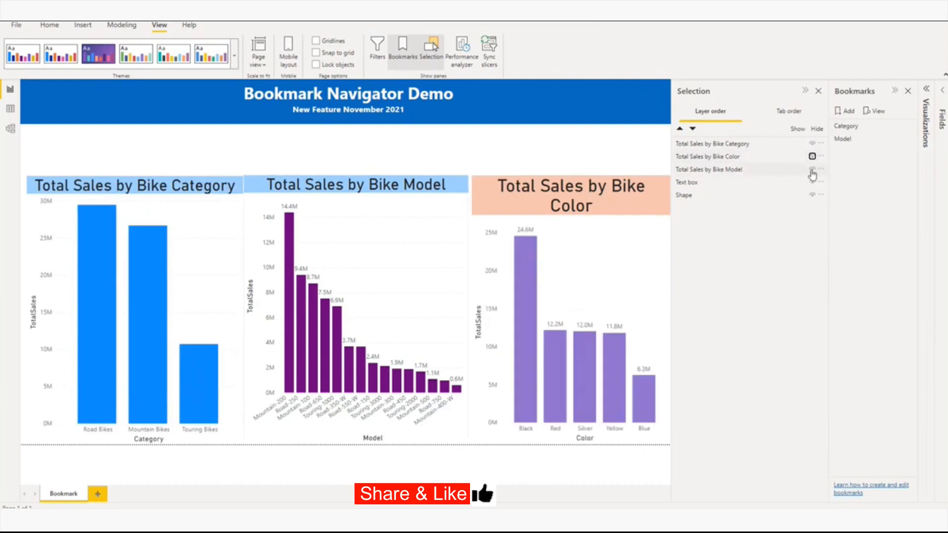
click(813, 157)
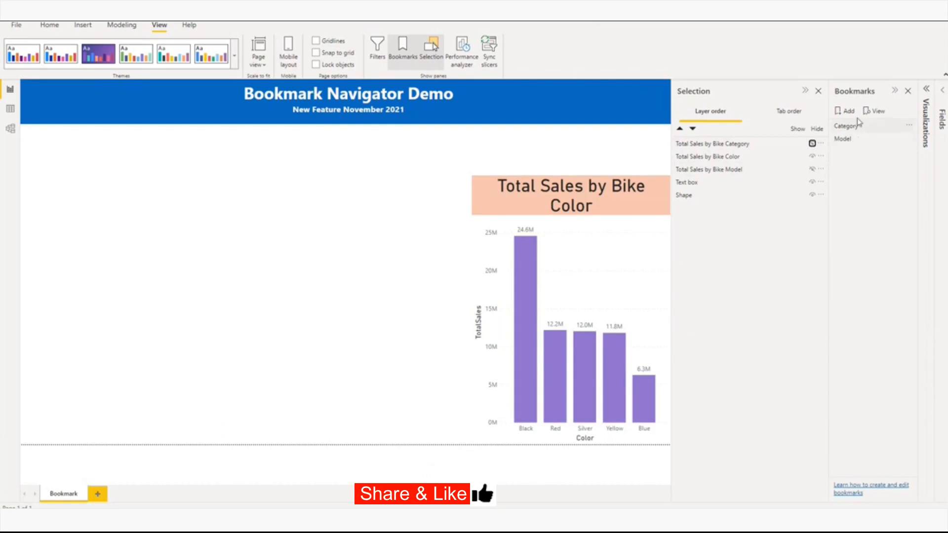
Add a bookmark of the Color-only view and rename it Color.
click(909, 126)
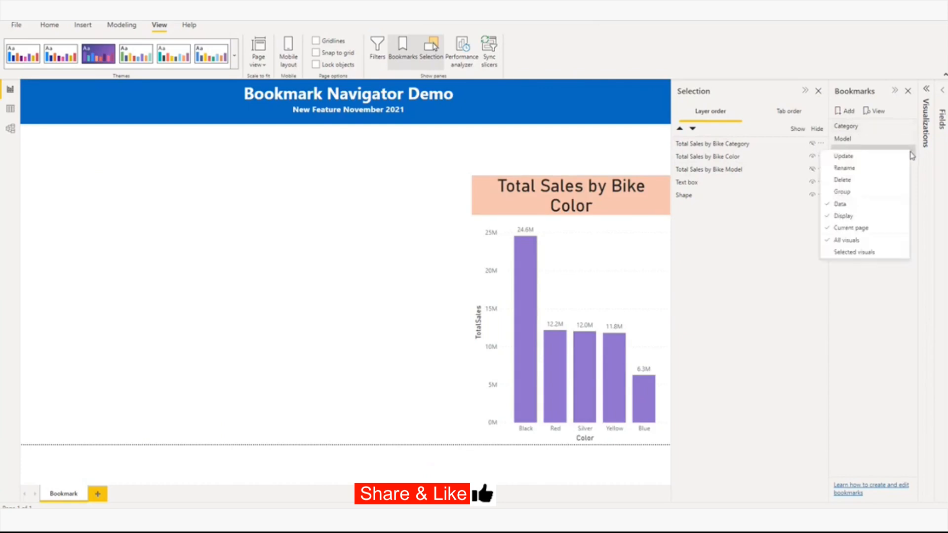
click(844, 168)
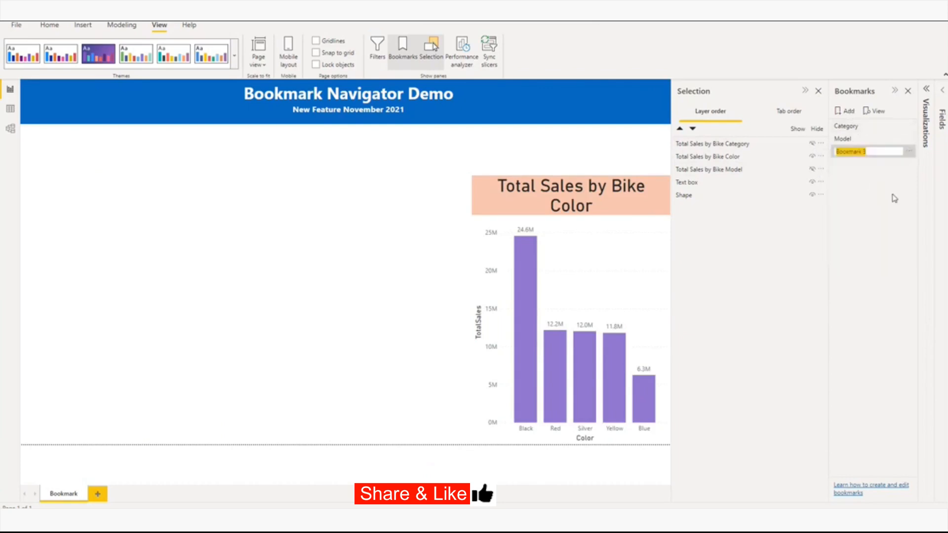
text(Ca)
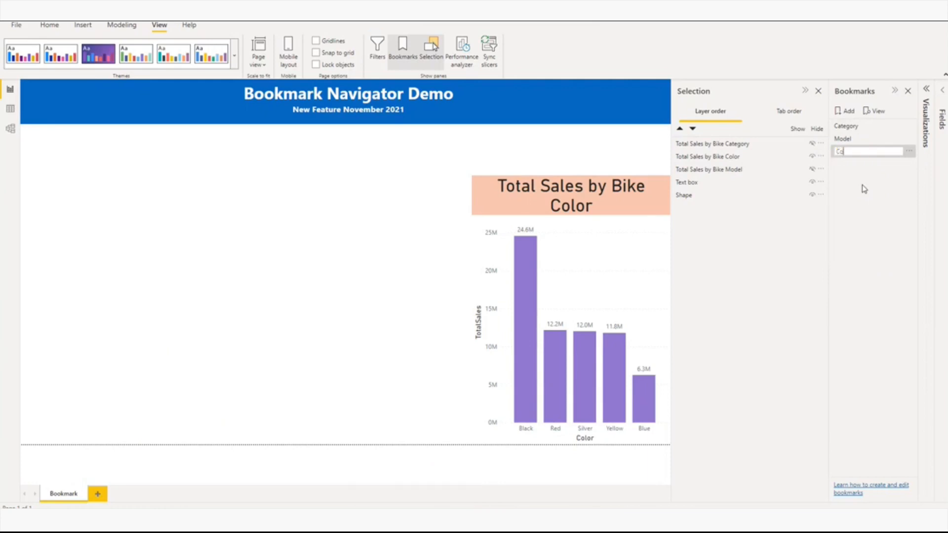
text(Color)
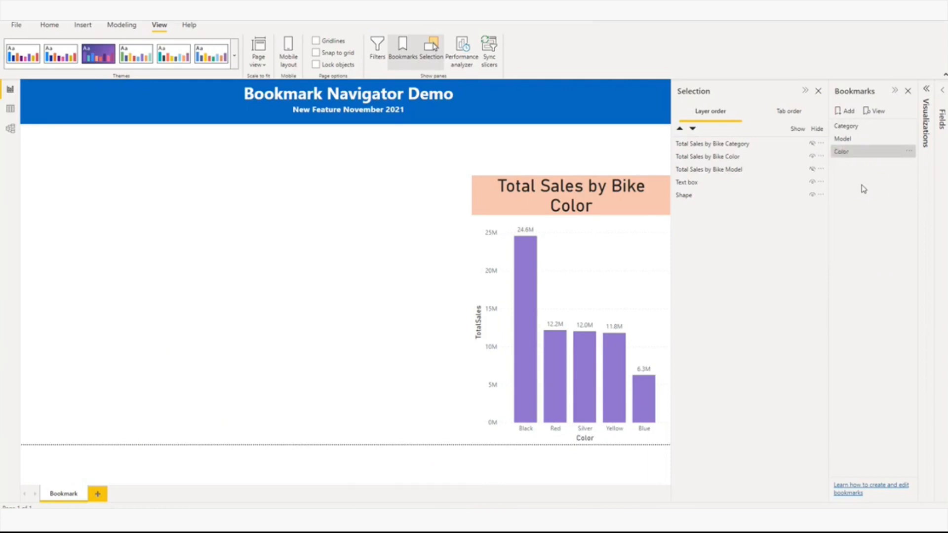
mouse_move(912, 93)
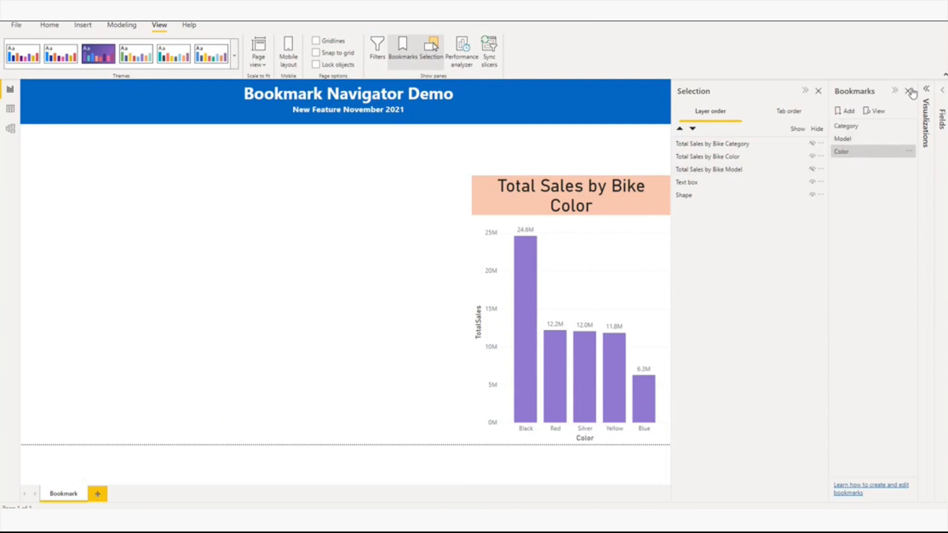
Insert a bookmark navigator with Category, Model and Color buttons at the top left.
click(912, 92)
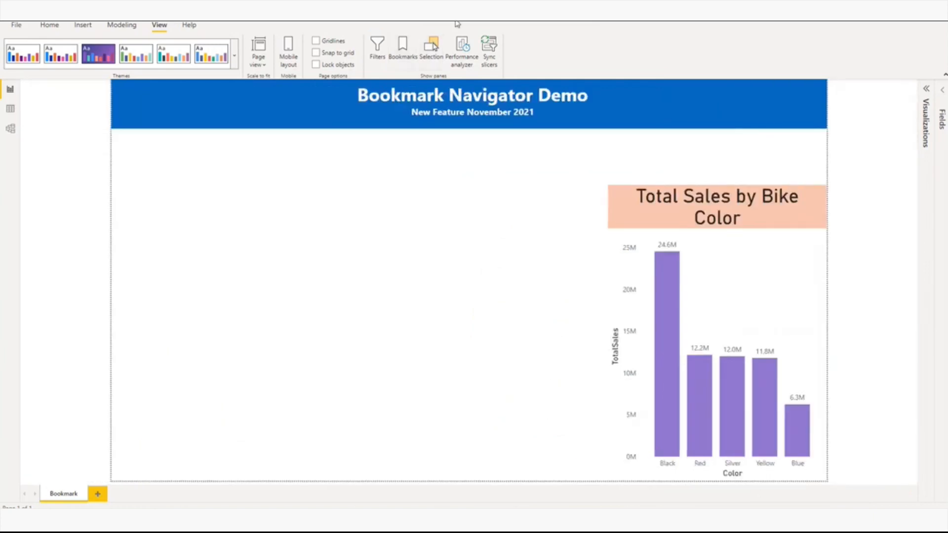
click(82, 24)
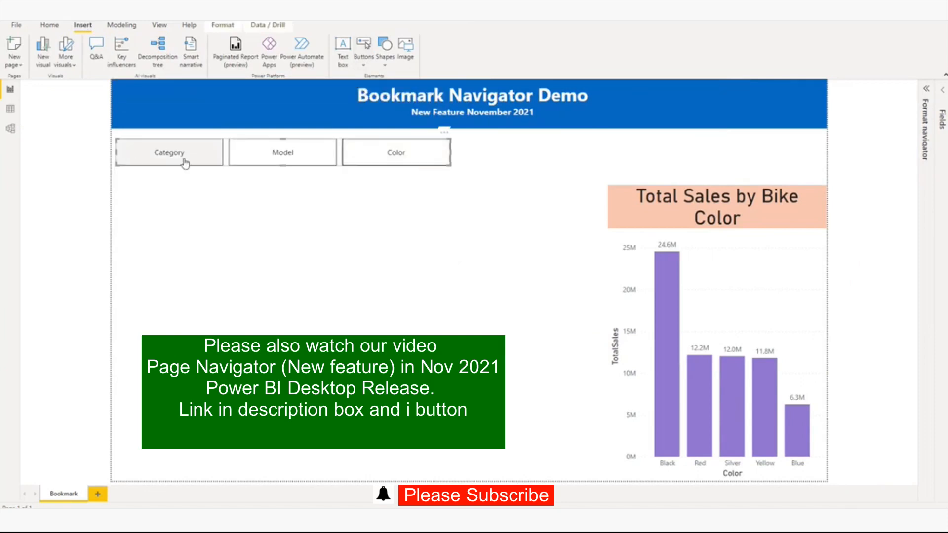
mouse_move(380, 161)
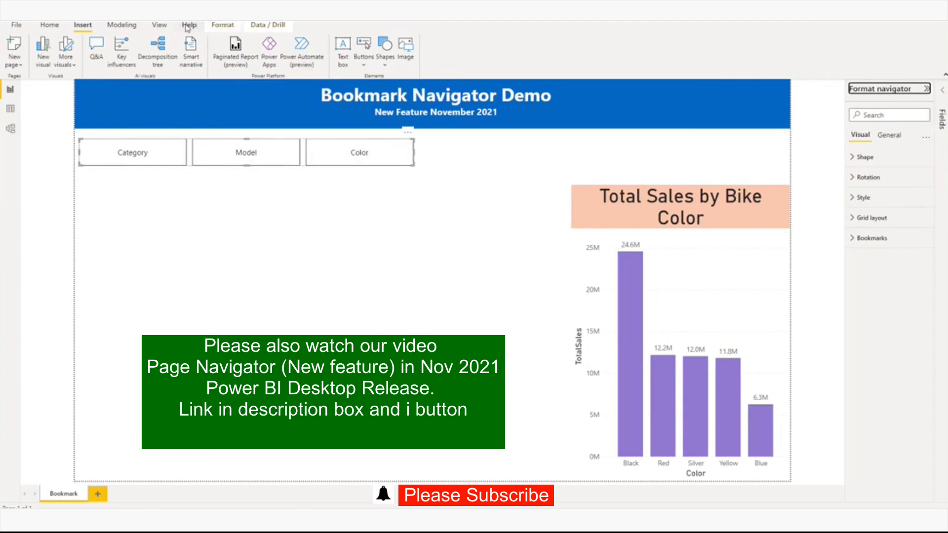
click(159, 26)
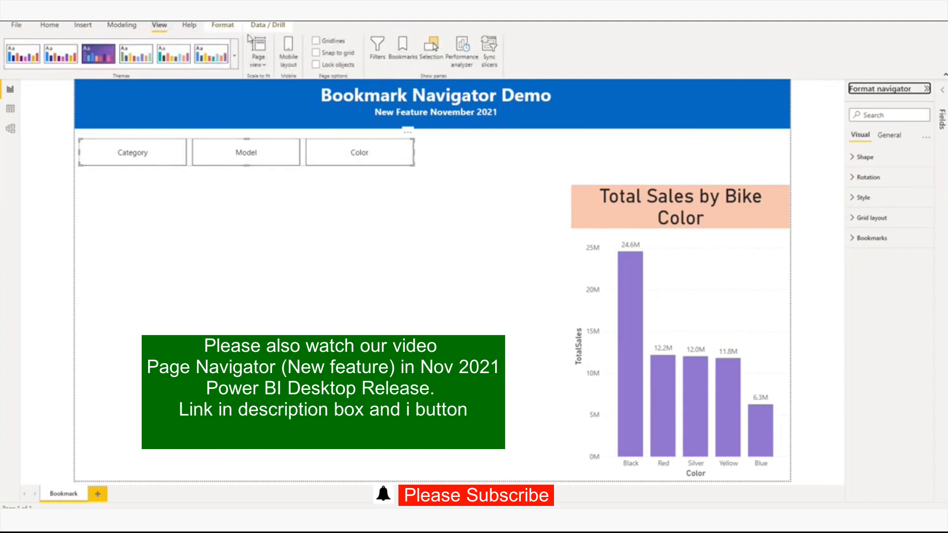
Show the Bookmarks pane and use the navigator's Model then Category buttons to switch charts.
click(403, 45)
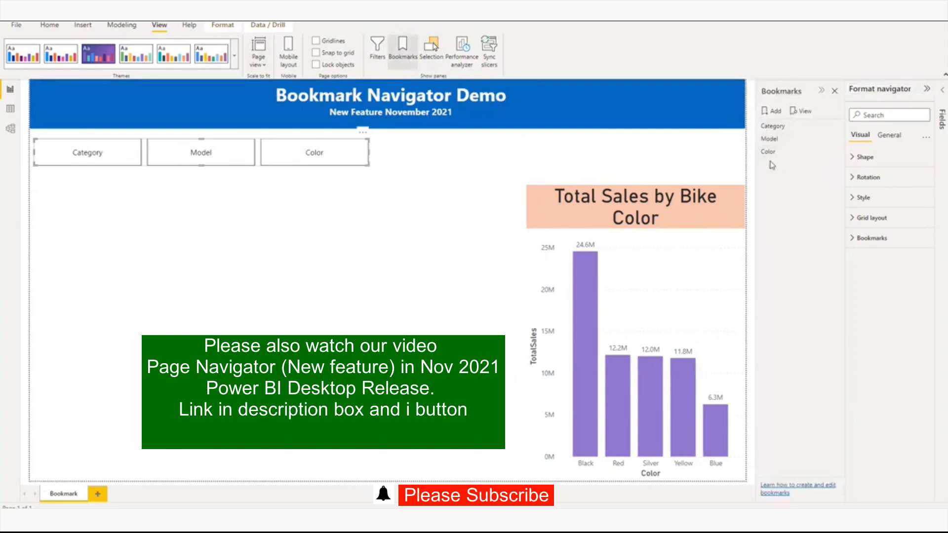
mouse_move(627, 225)
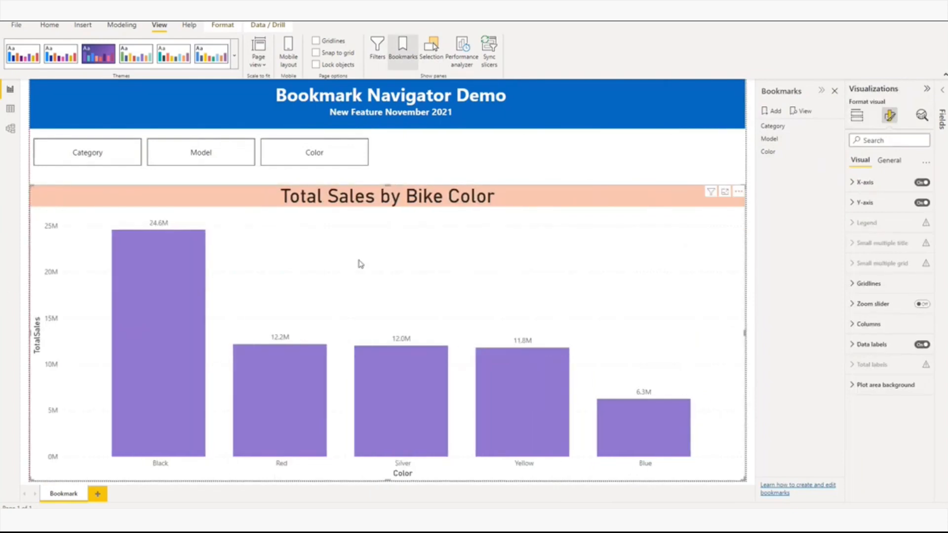
click(201, 152)
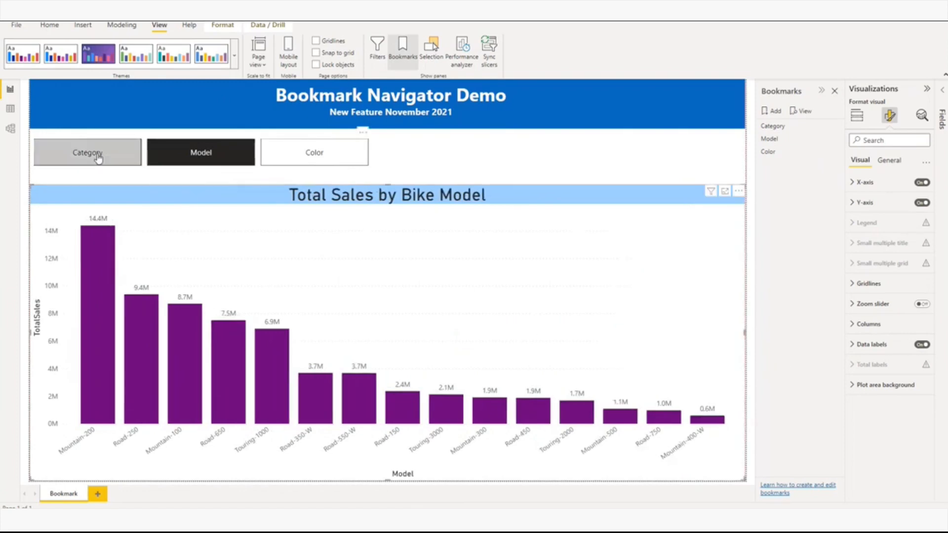
click(87, 152)
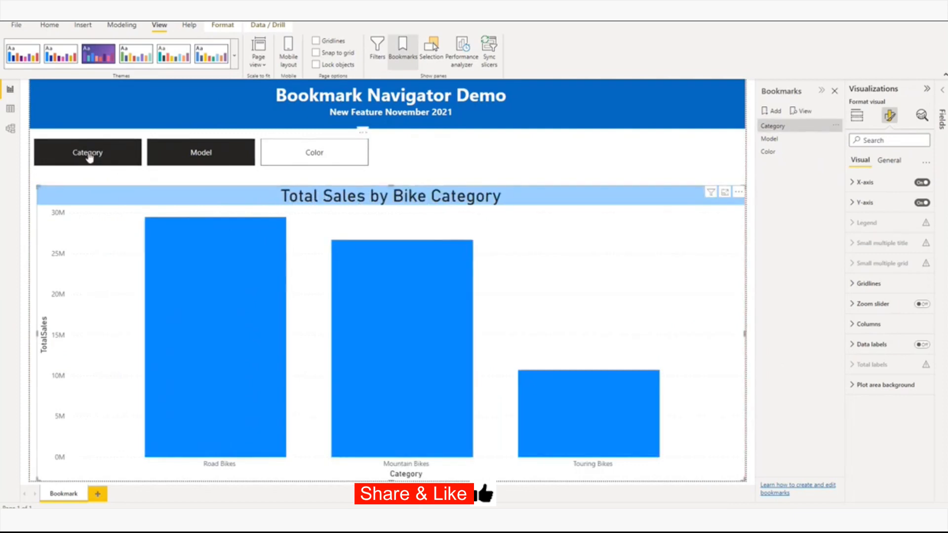
mouse_move(201, 152)
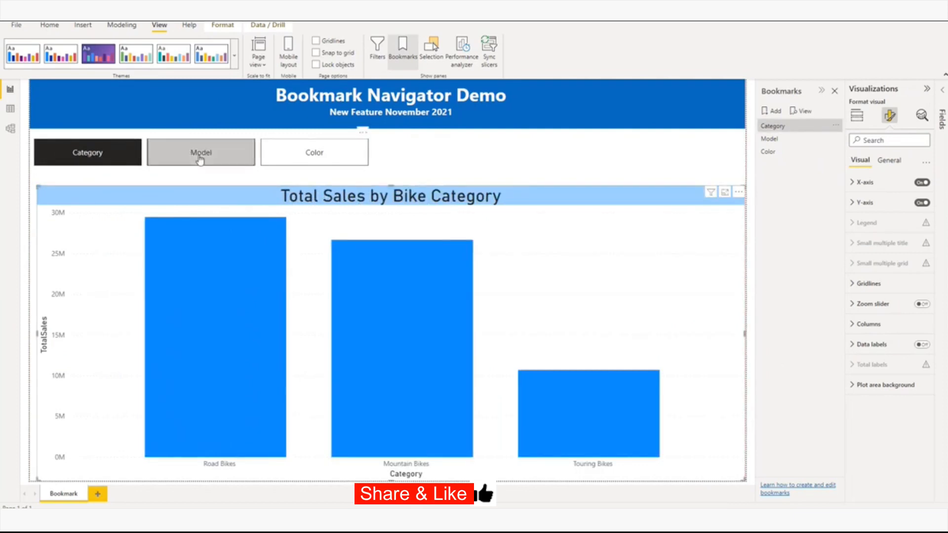
click(200, 152)
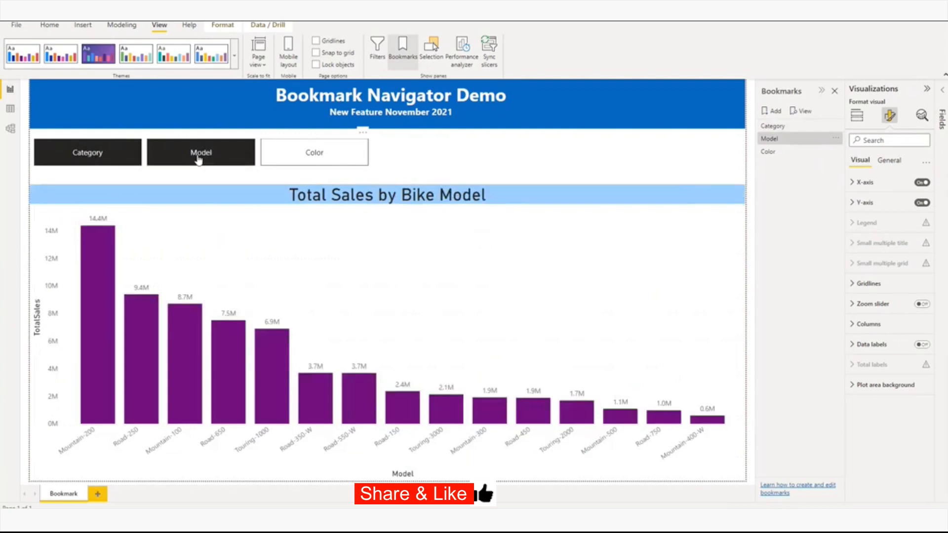
click(314, 152)
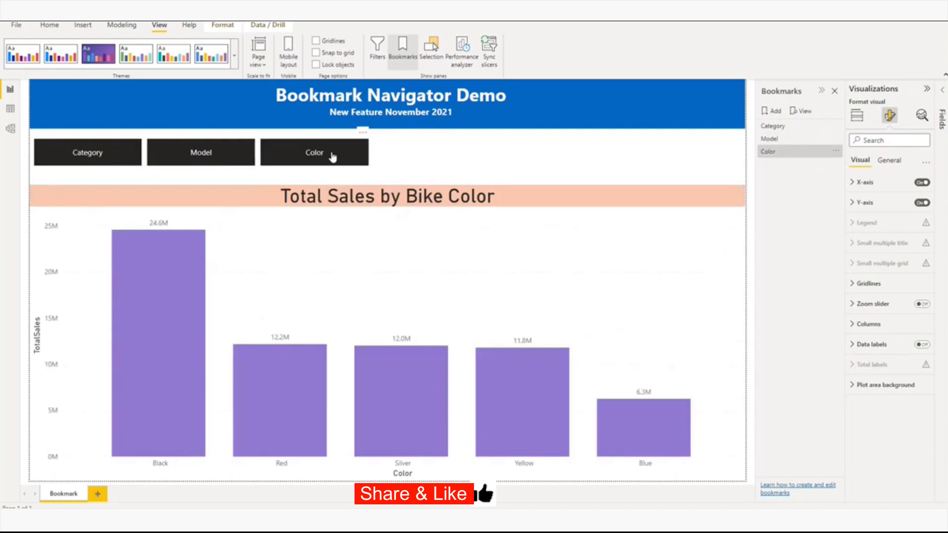
mouse_move(514, 170)
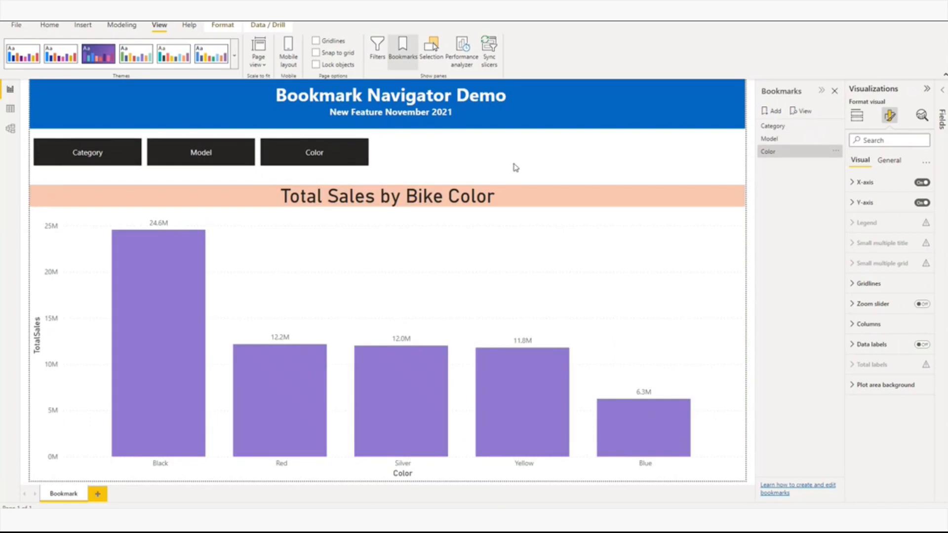
click(87, 152)
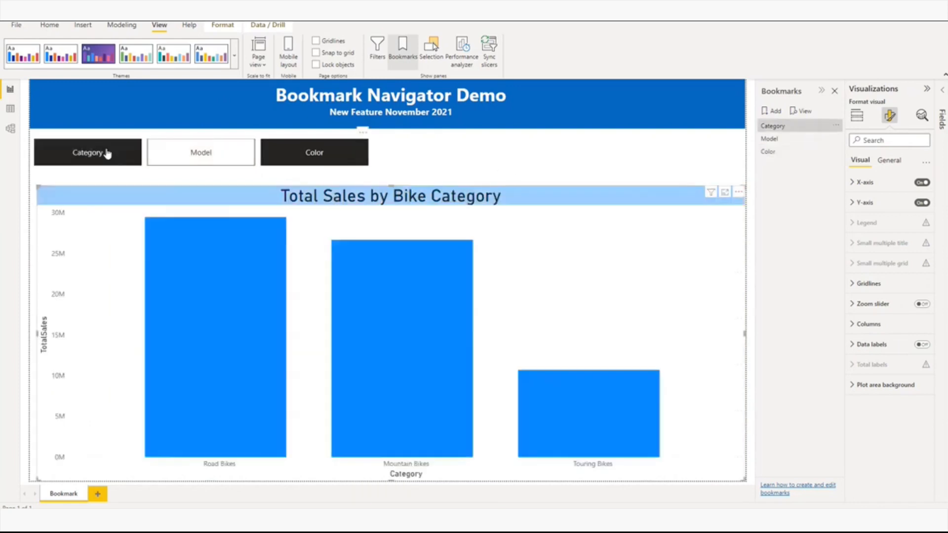
Set the navigator's button shape to Hexagon.
click(314, 152)
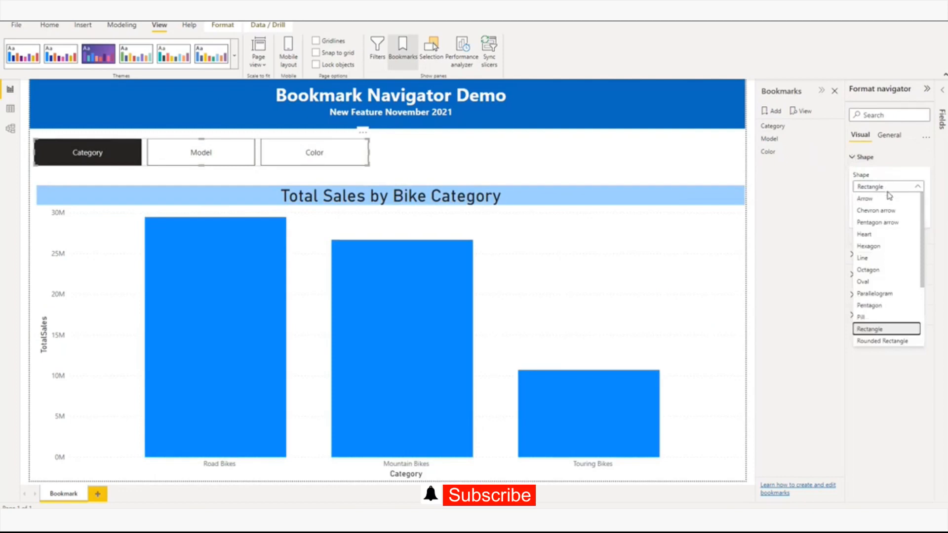
click(868, 246)
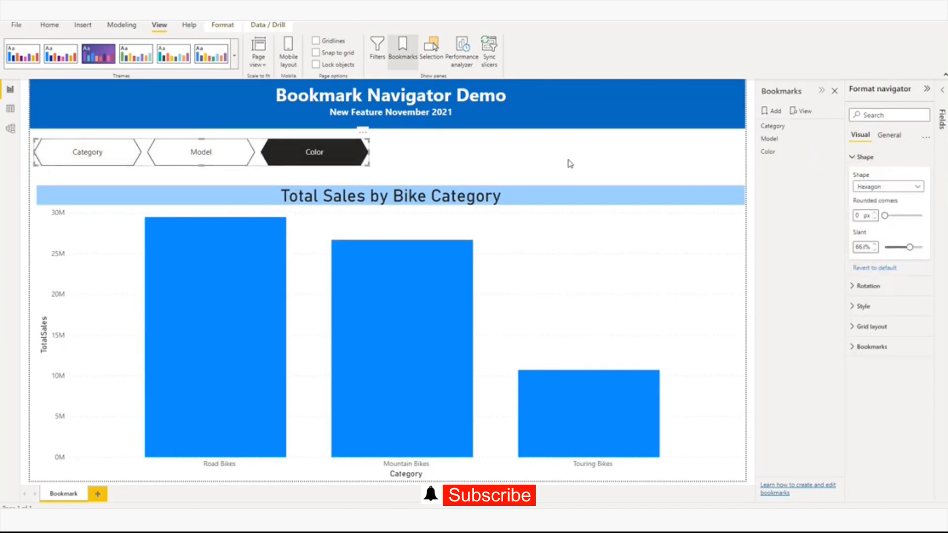
mouse_move(332, 159)
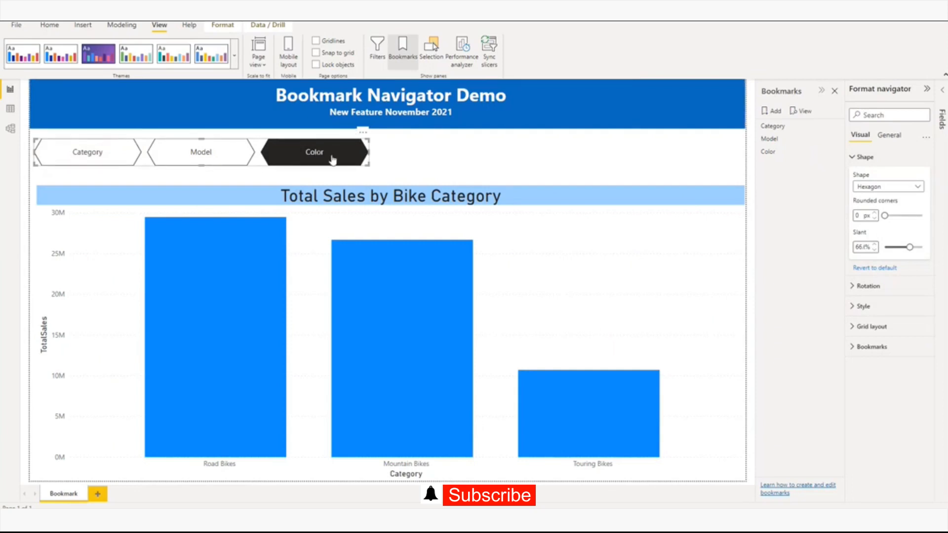
click(863, 157)
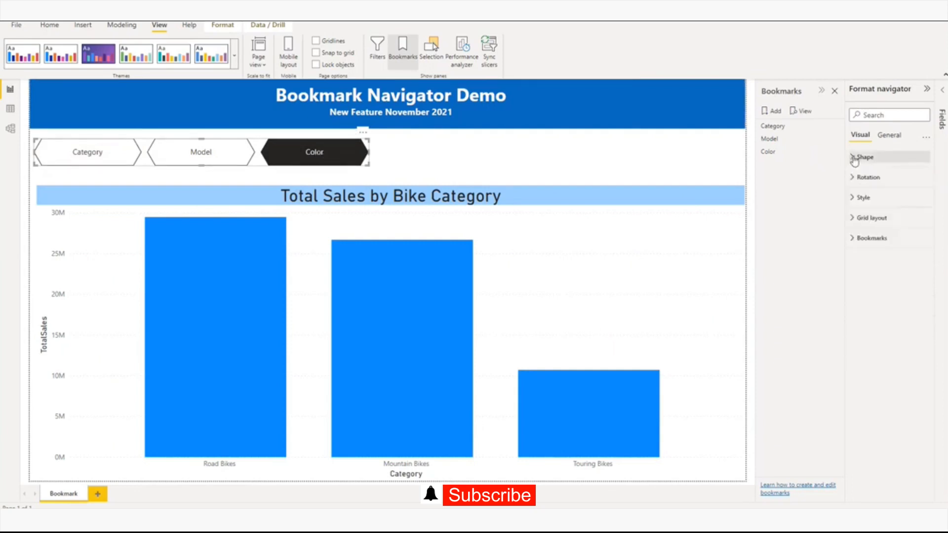
Review the Rotation settings and expand the button Style settings.
click(867, 176)
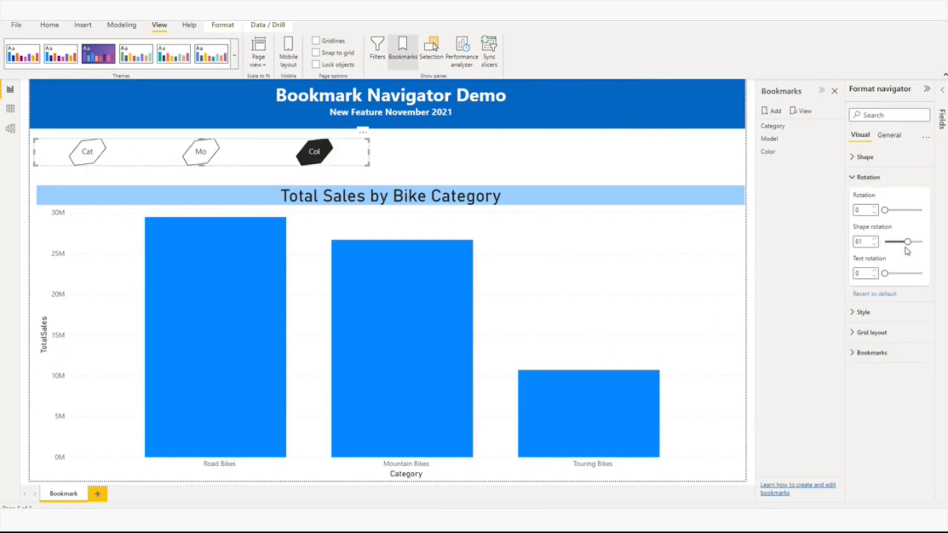
click(865, 177)
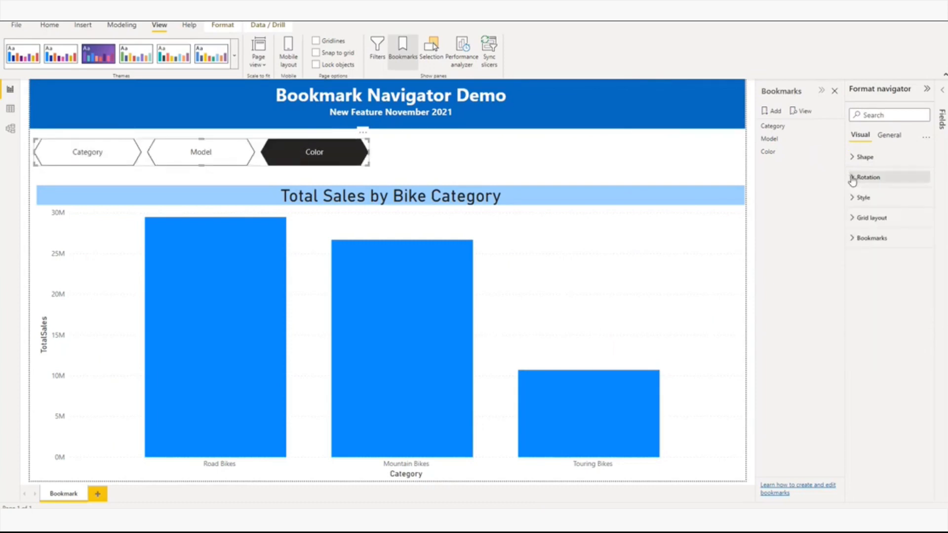
click(863, 198)
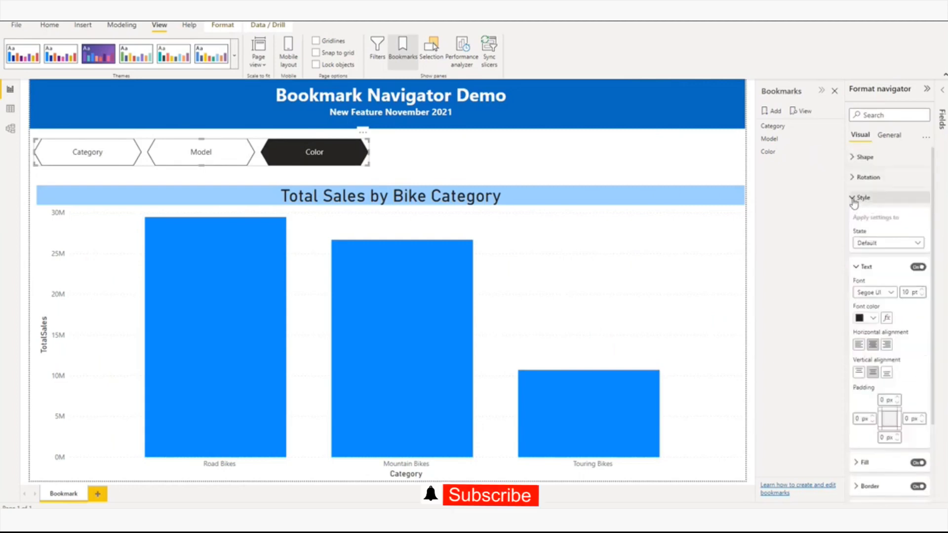
click(853, 198)
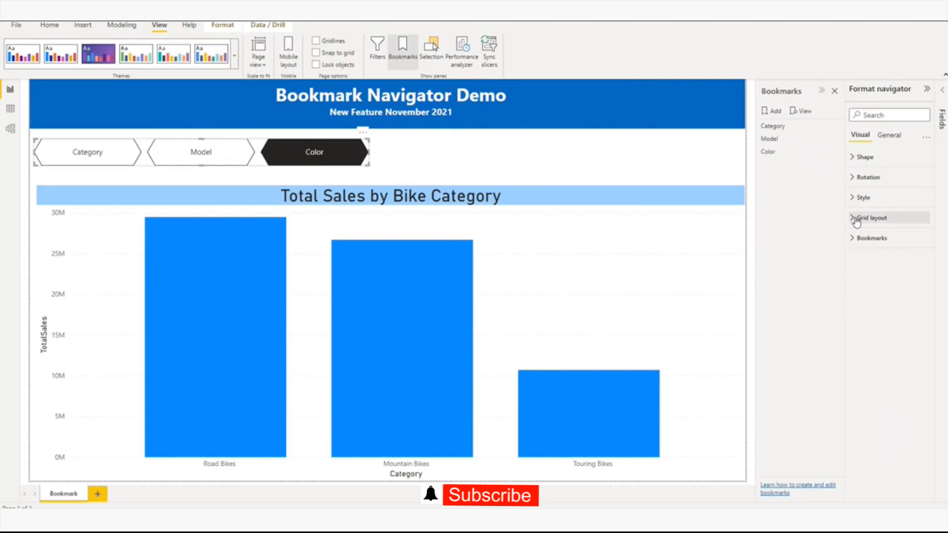
click(869, 217)
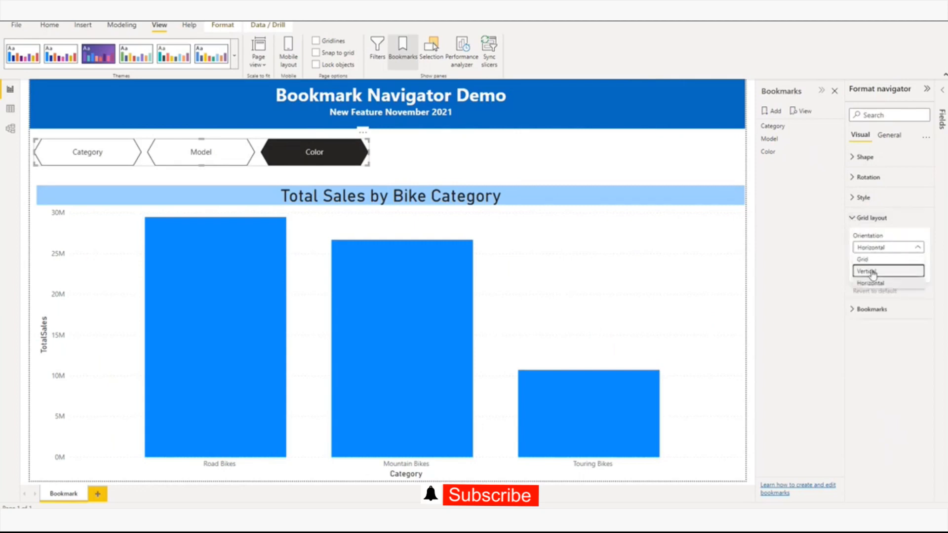
click(865, 270)
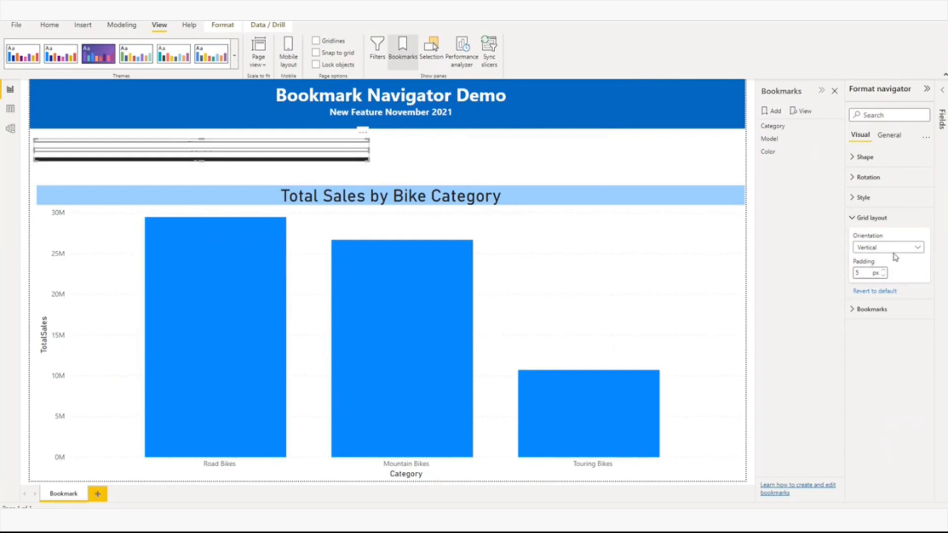
click(886, 247)
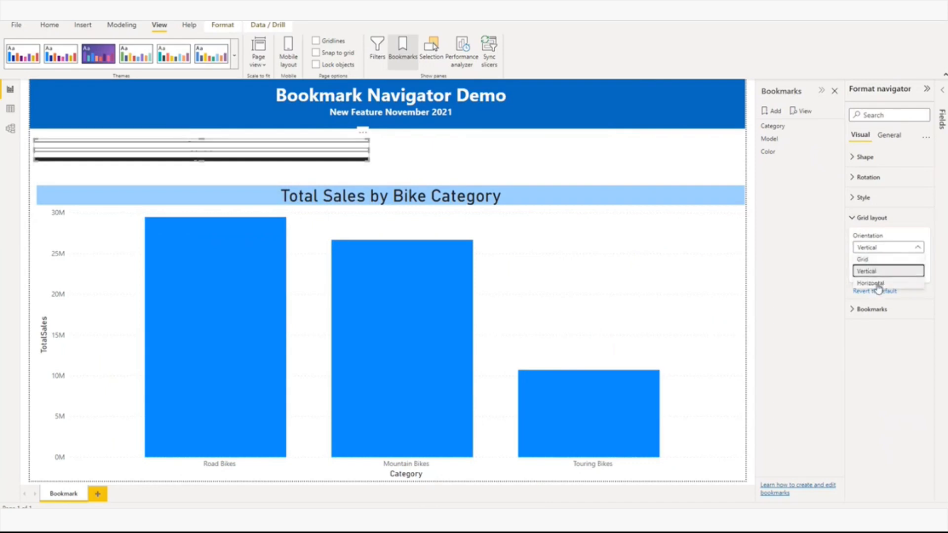
click(871, 282)
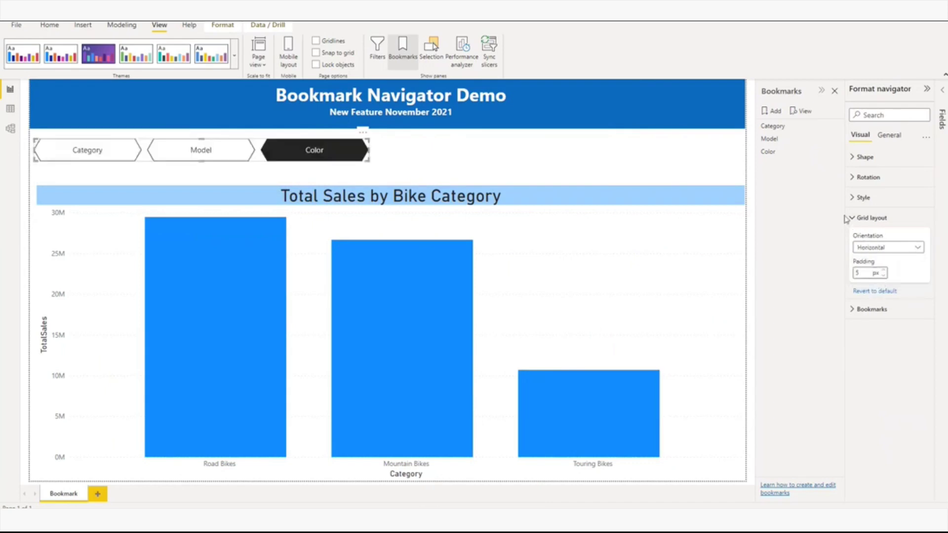
click(869, 218)
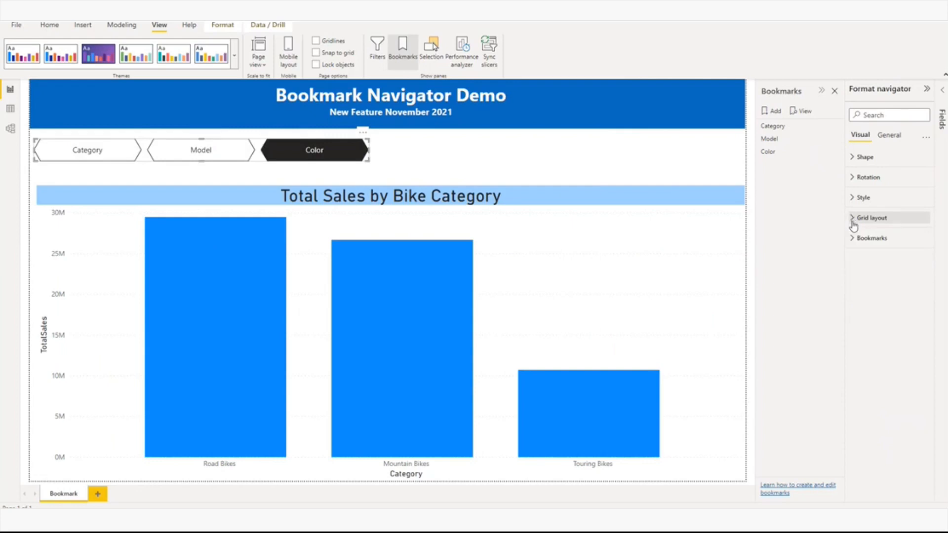
Check the navigator's General size properties (height 42, width 600) and collapse them.
click(885, 136)
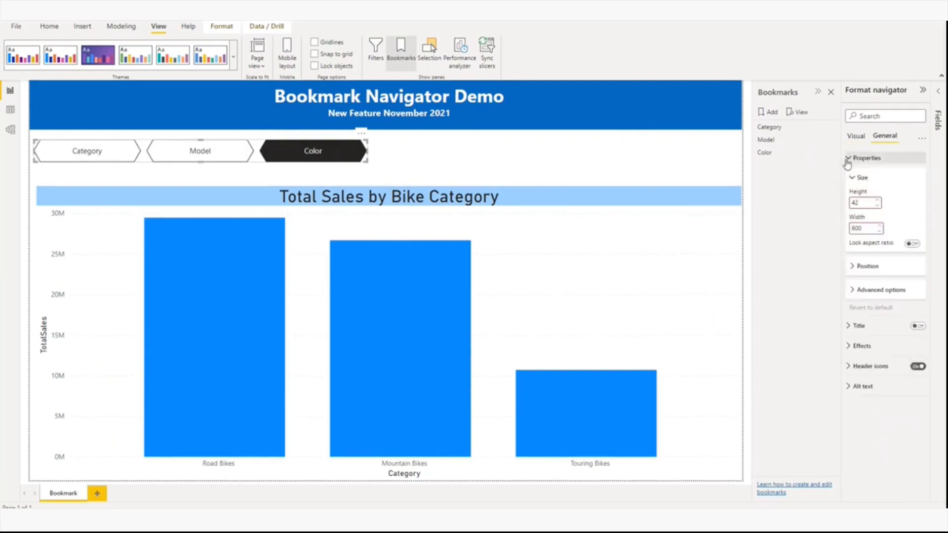
click(867, 157)
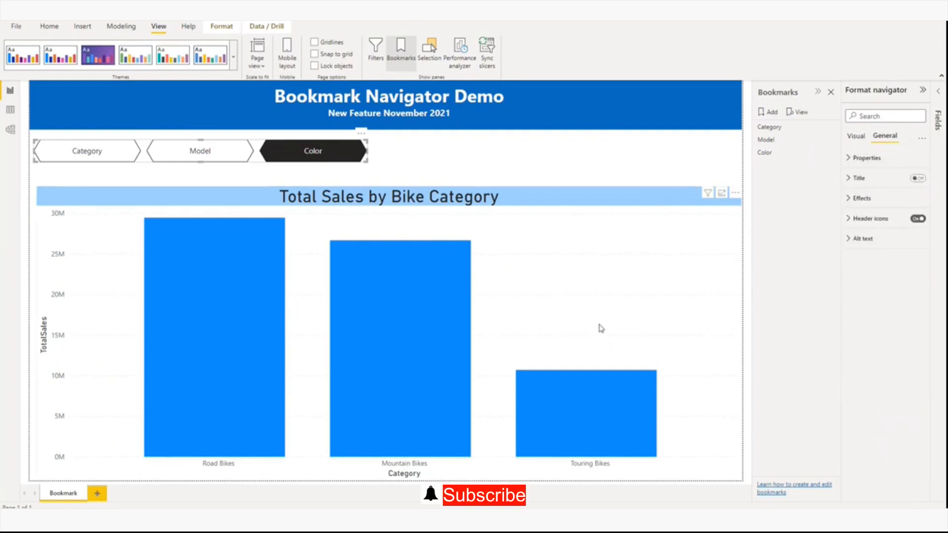
mouse_move(607, 322)
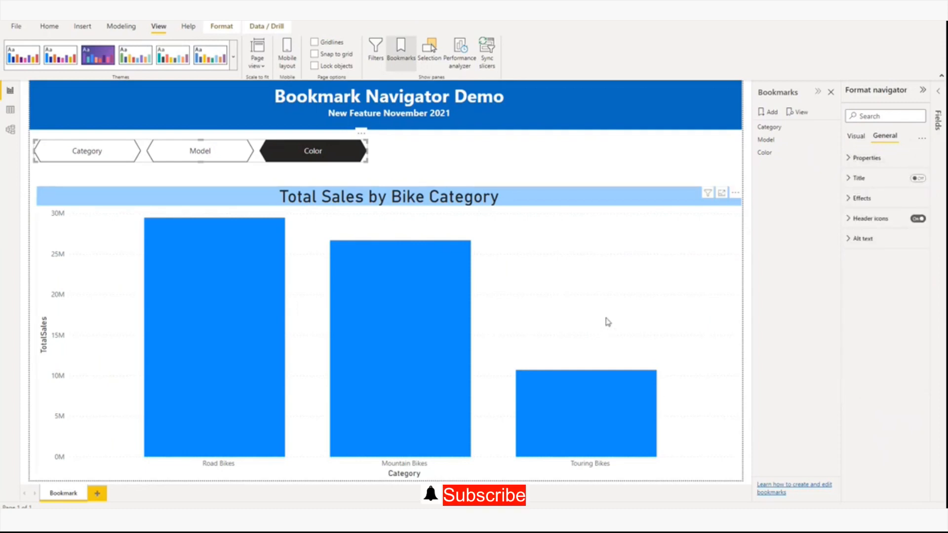